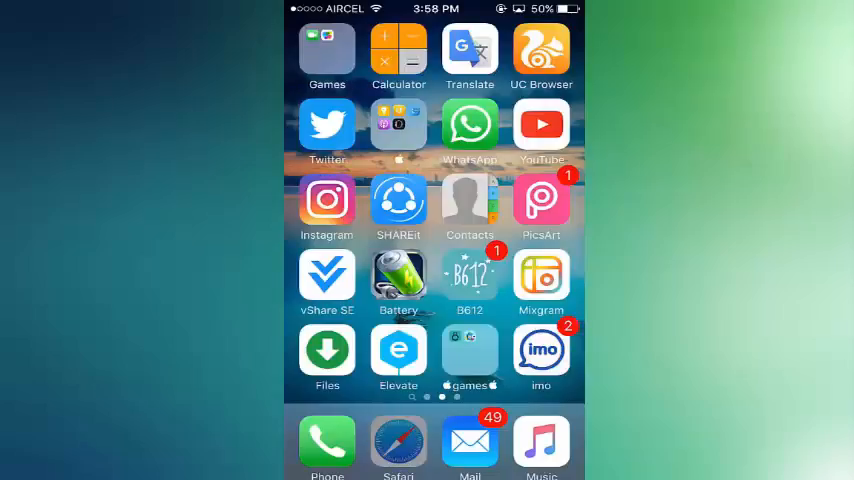
# Step: Launch Safari from the dock to reach the iApps4YOU page
pyautogui.click(398, 442)
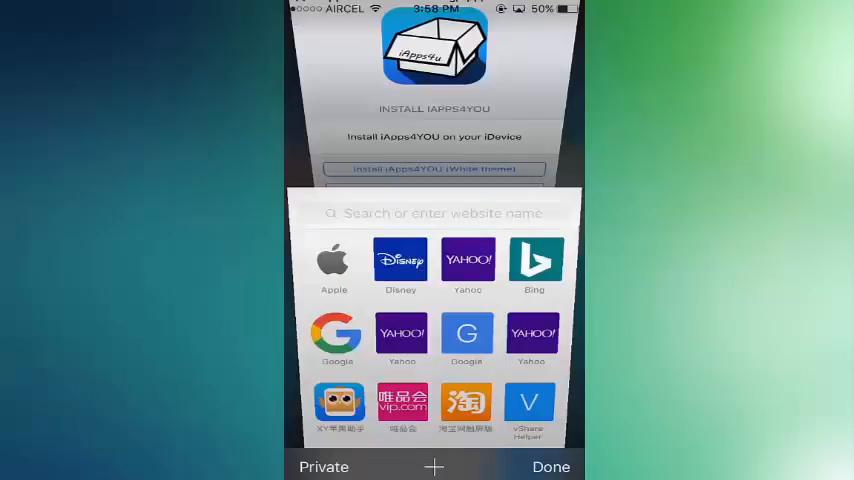
# Step: Install the iApps4YOU (Dark theme) profile from its install page
pyautogui.click(551, 466)
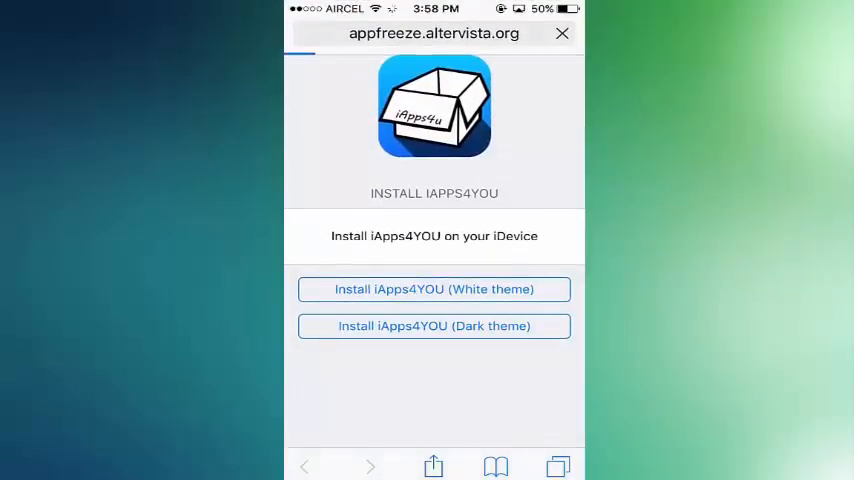
pyautogui.click(561, 33)
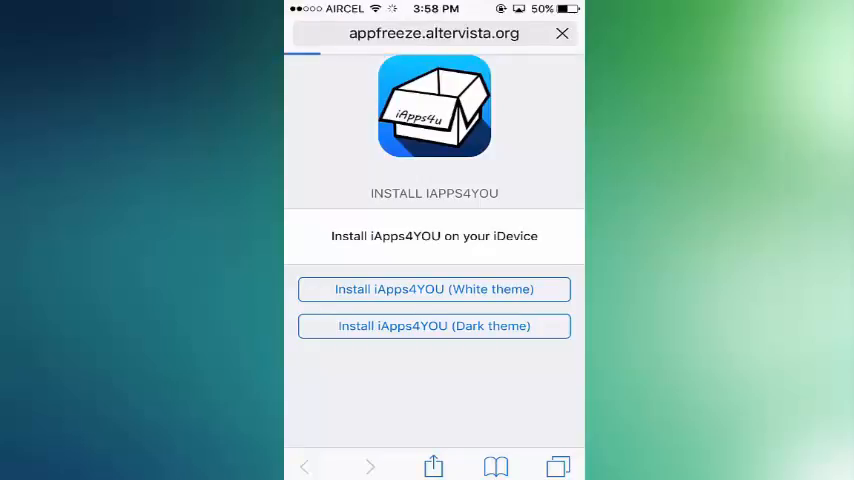
pyautogui.click(434, 289)
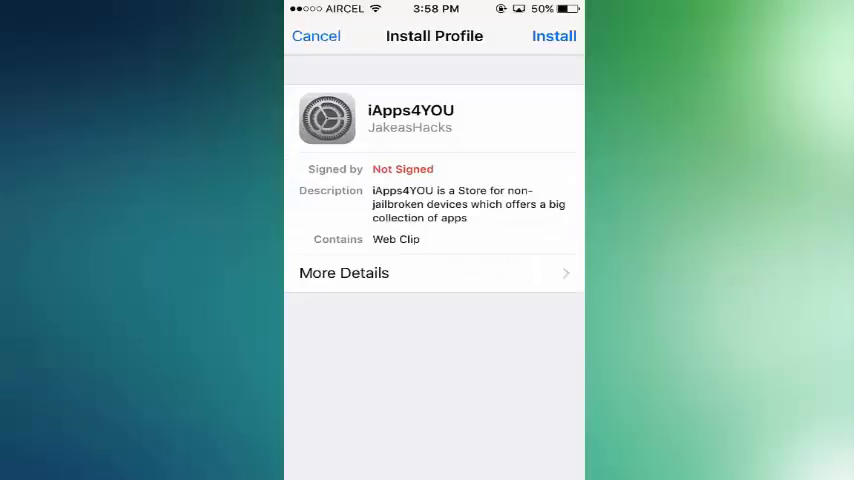
pyautogui.click(316, 36)
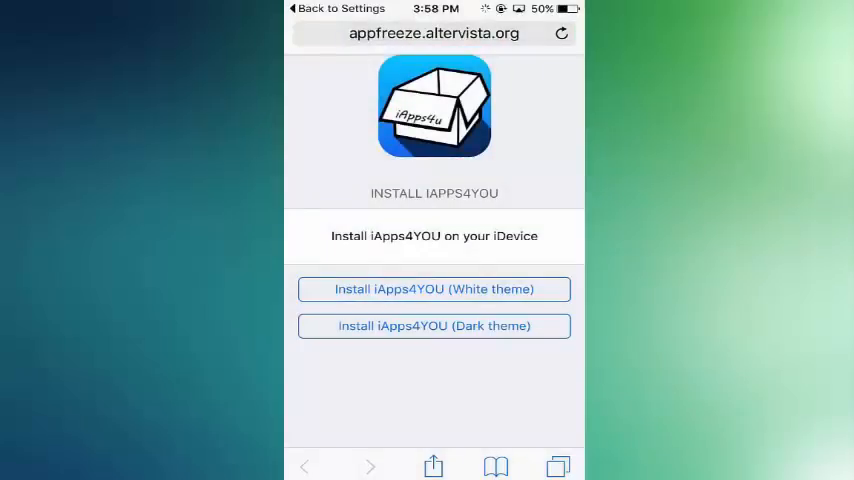
# Step: Launch iApps4YOU and browse its Hacked, Tweaks and Unofficial app lists
pyautogui.click(433, 325)
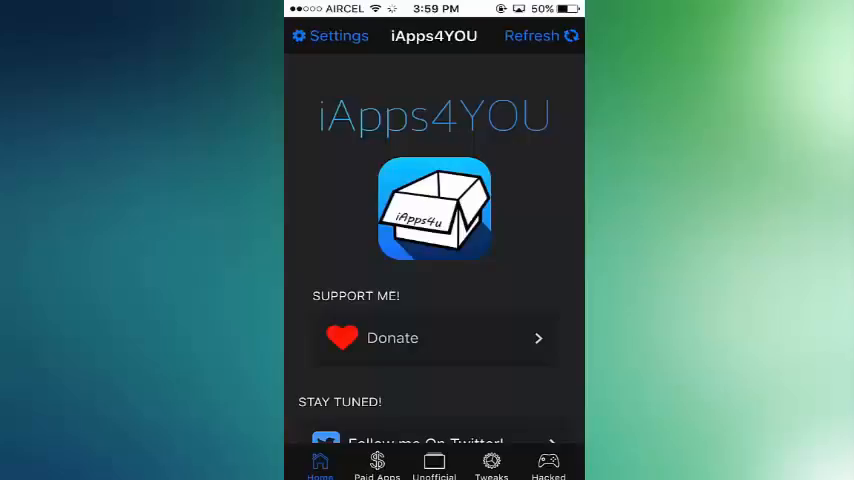
pyautogui.click(548, 465)
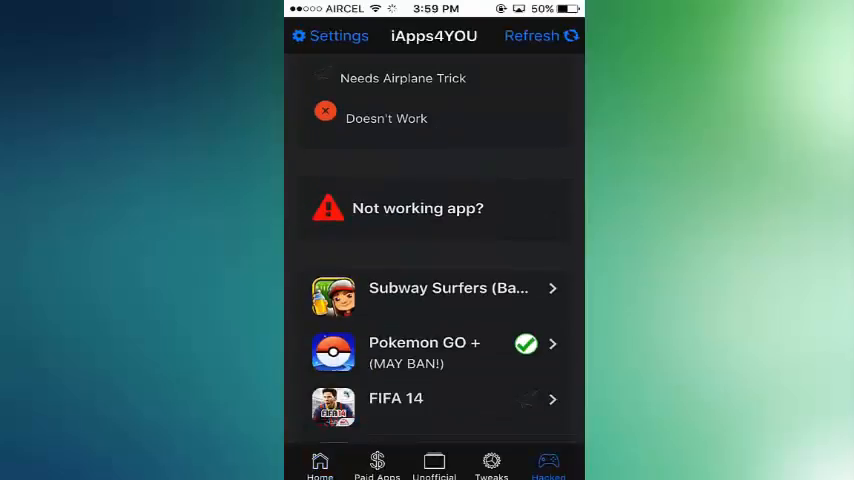
pyautogui.scroll(-3)
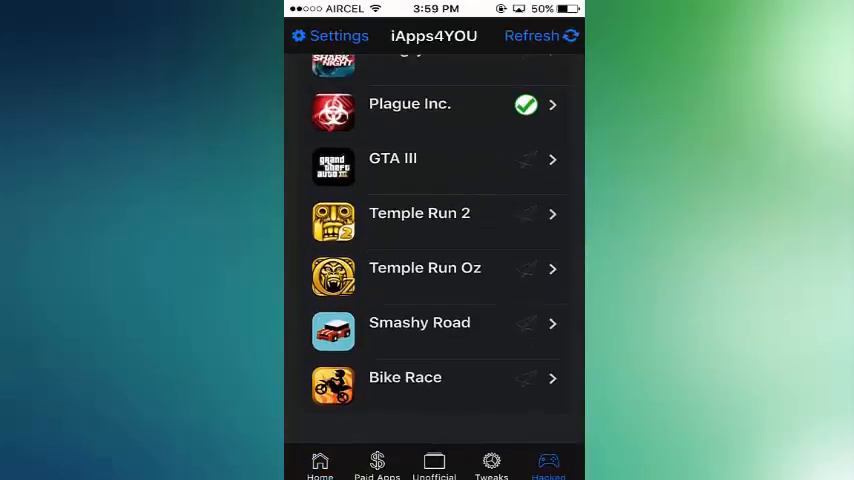
pyautogui.click(491, 465)
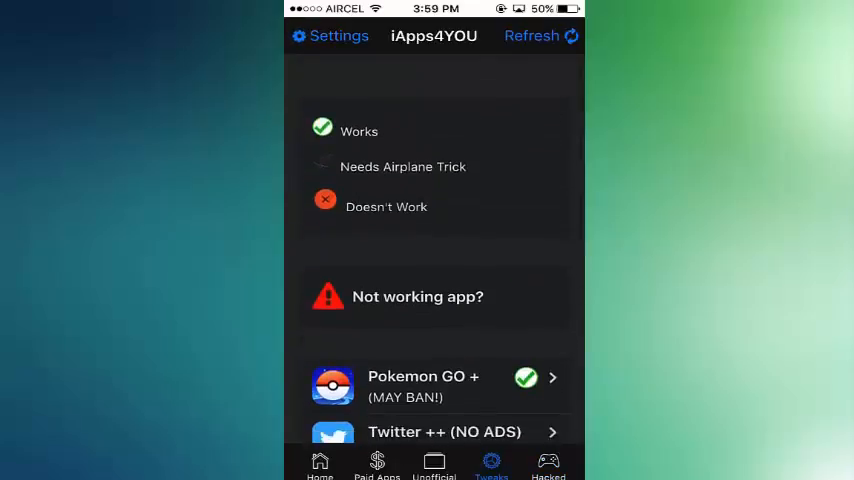
pyautogui.click(434, 465)
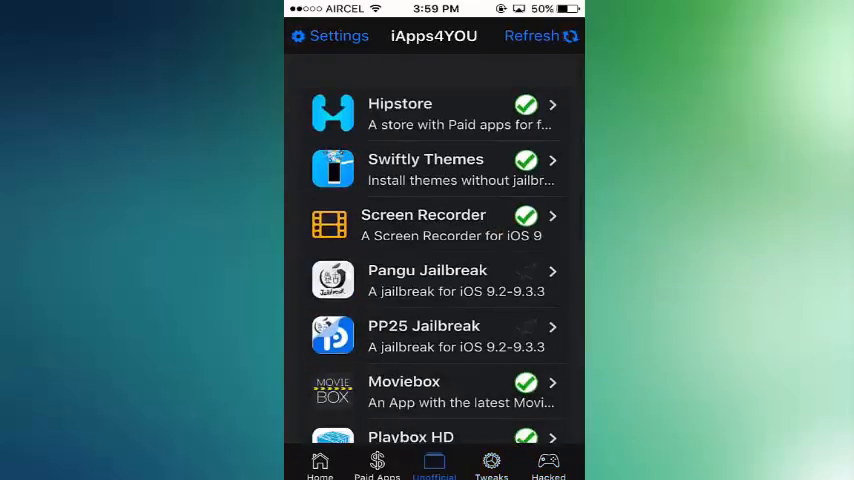
pyautogui.scroll(3)
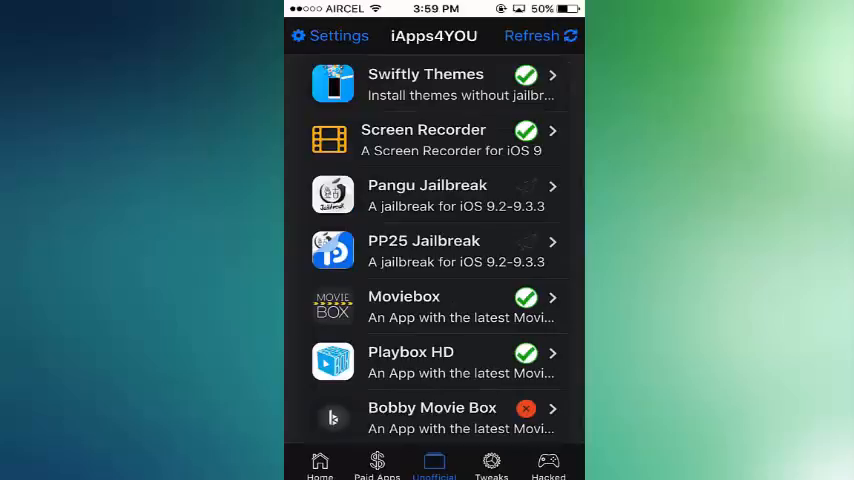
pyautogui.scroll(-3)
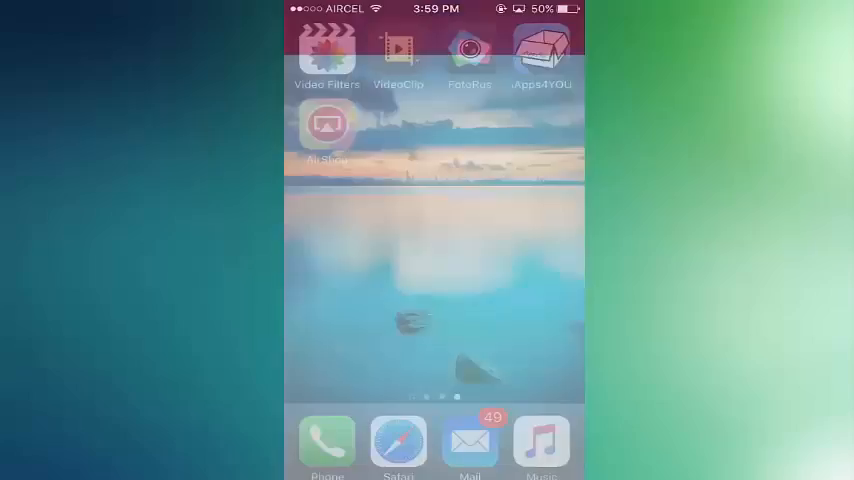
# Step: Launch AirShou twice, agreeing to the certificate warning each time
pyautogui.click(327, 130)
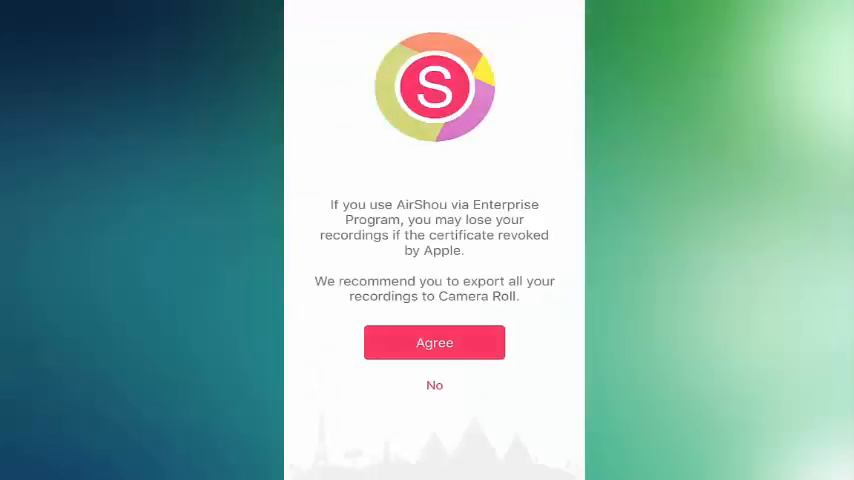
pyautogui.click(434, 342)
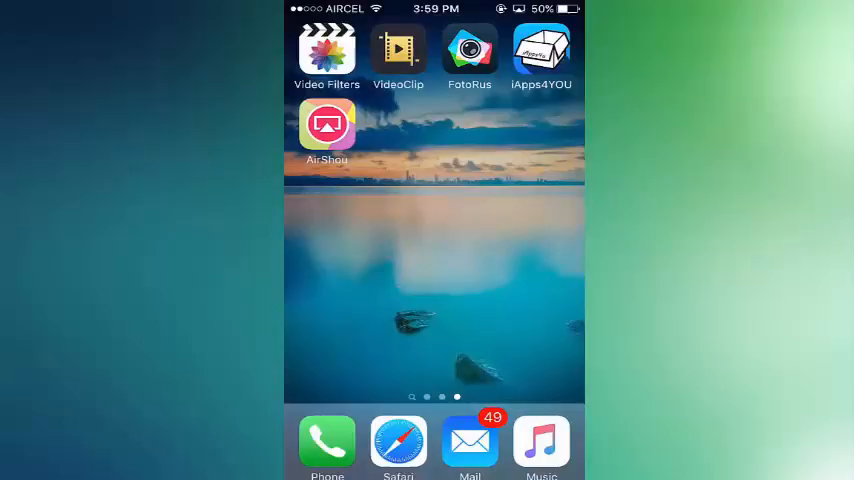
pyautogui.click(327, 135)
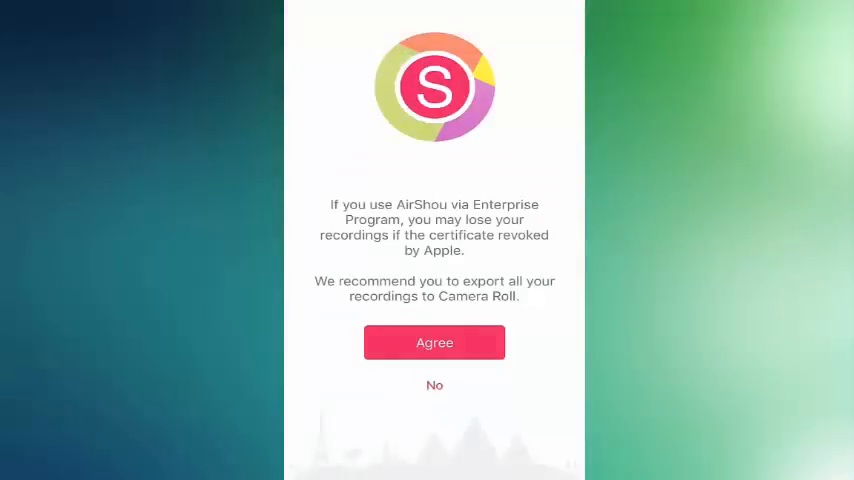
pyautogui.click(434, 342)
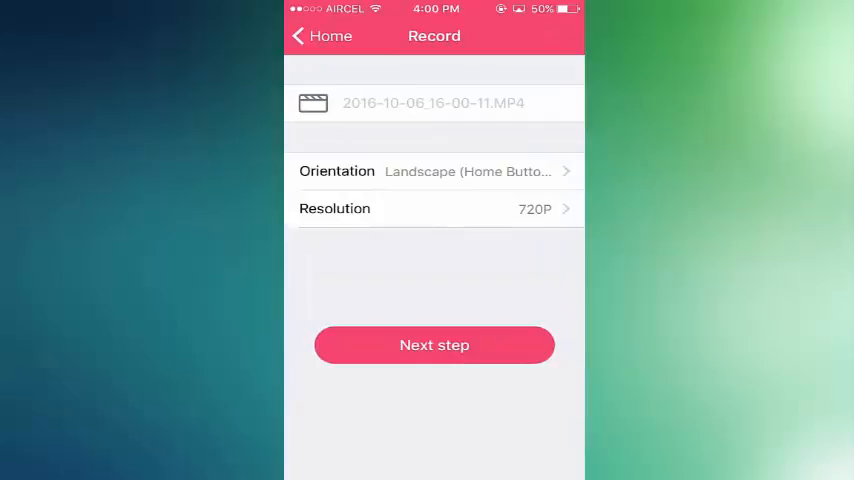
# Step: Allow microphone access and turn on AirPlay mirroring to LonelyScreen
pyautogui.click(434, 345)
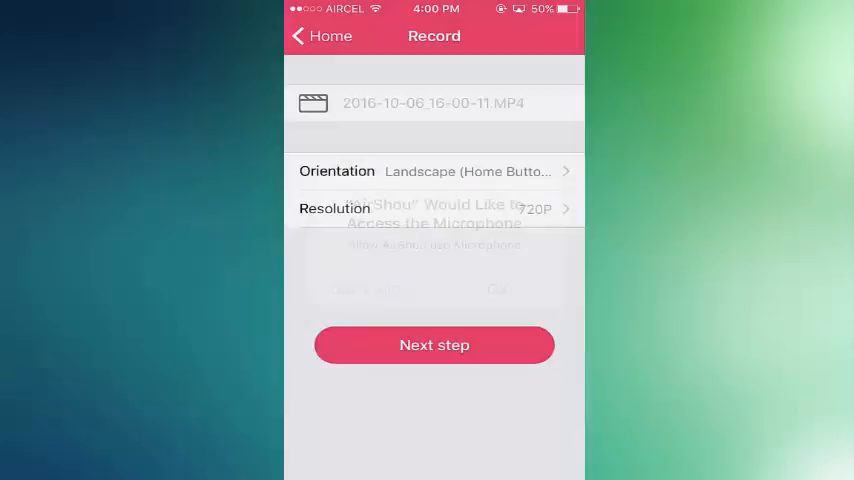
pyautogui.click(434, 344)
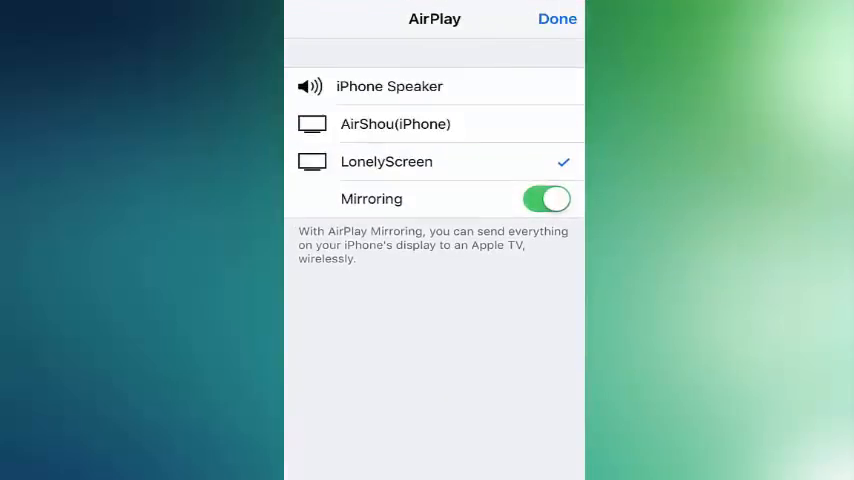
pyautogui.click(557, 18)
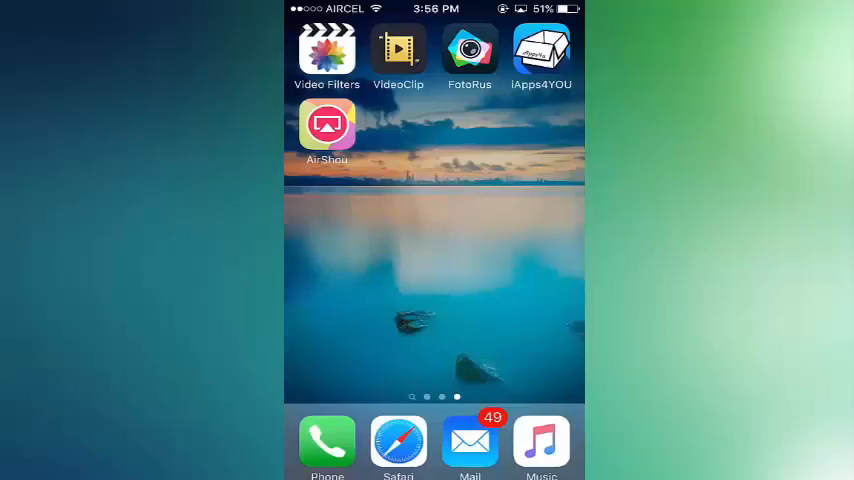